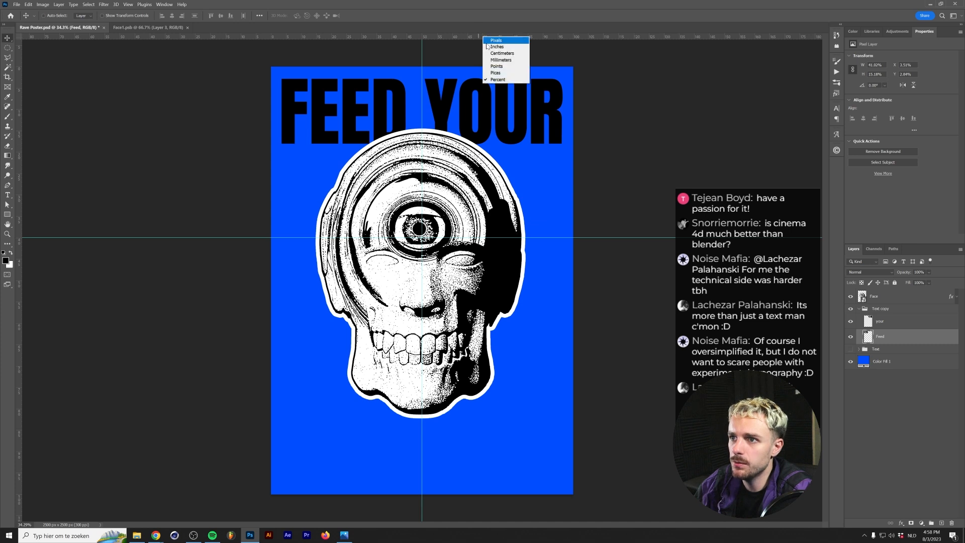
# Switch transform units to pixels and put the YOUR lettering layer into Warp mode.
pyautogui.click(495, 40)
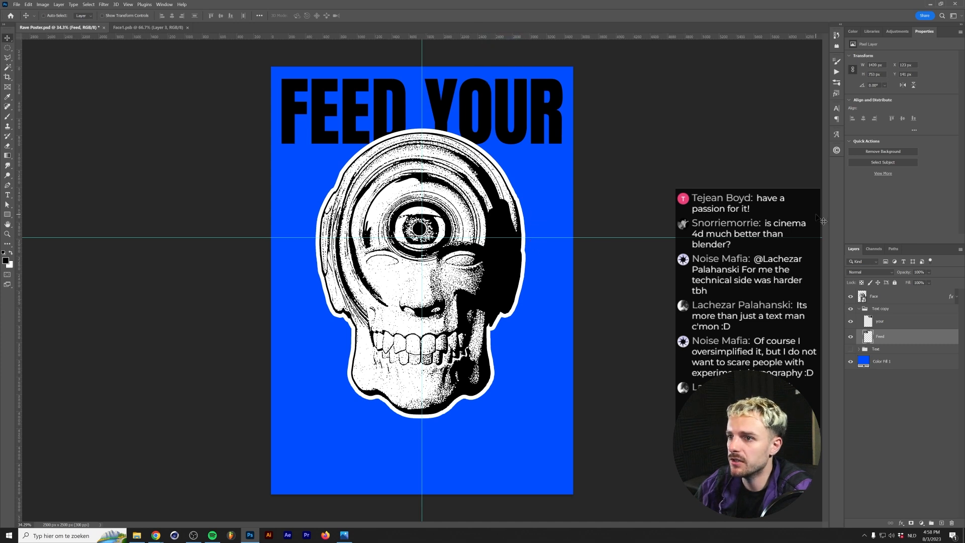
pyautogui.click(881, 320)
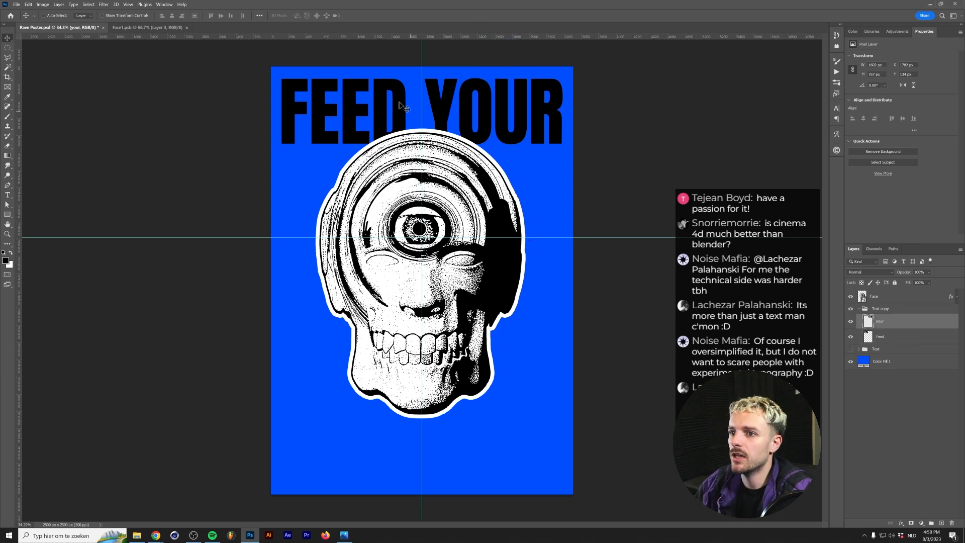
pyautogui.click(28, 4)
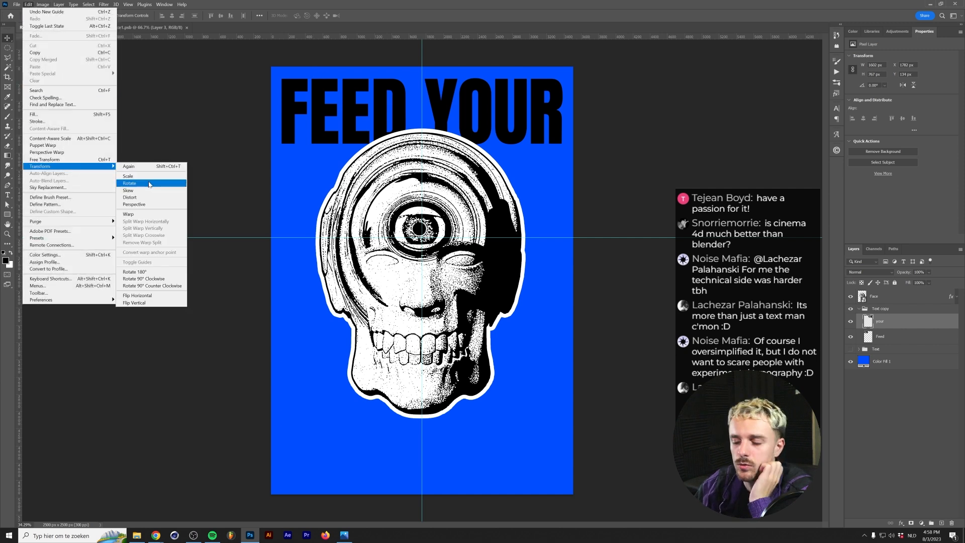
pyautogui.moveTo(146, 214)
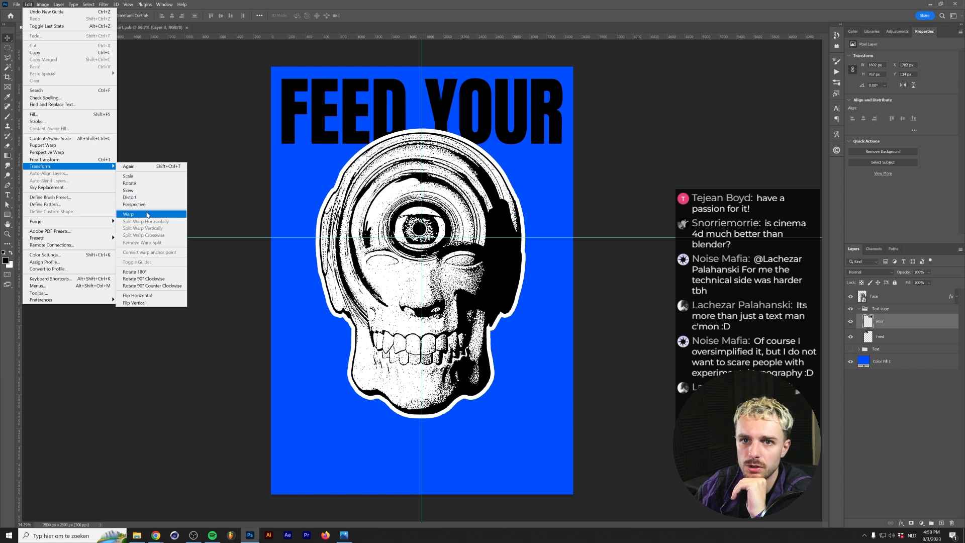
pyautogui.click(128, 213)
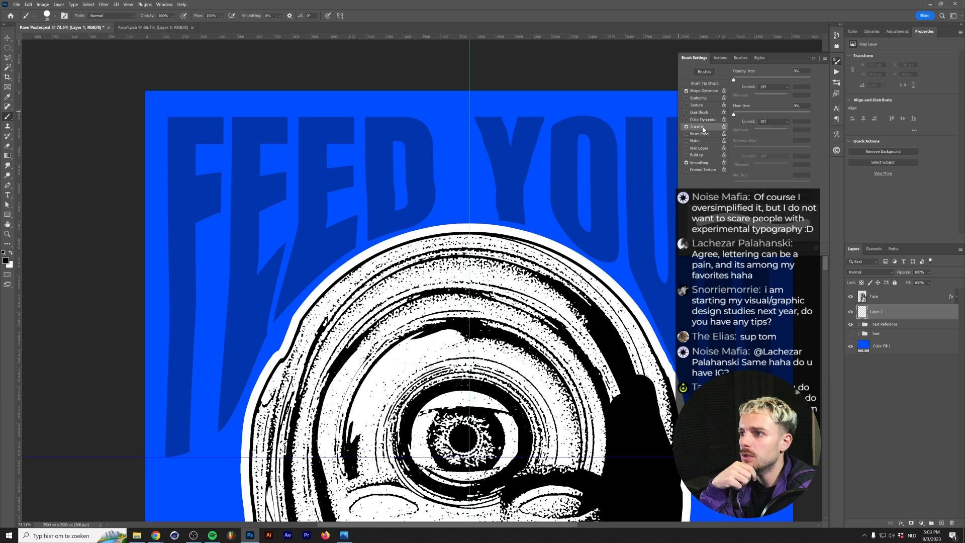
# Disable brush Transfer and set Shape Dynamics size control to Pen Pressure.
pyautogui.click(687, 126)
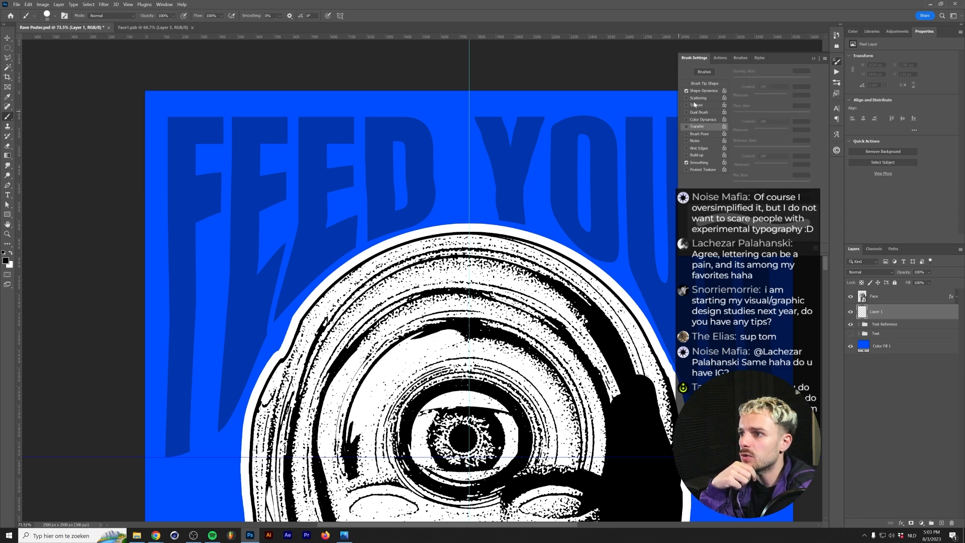
pyautogui.click(702, 90)
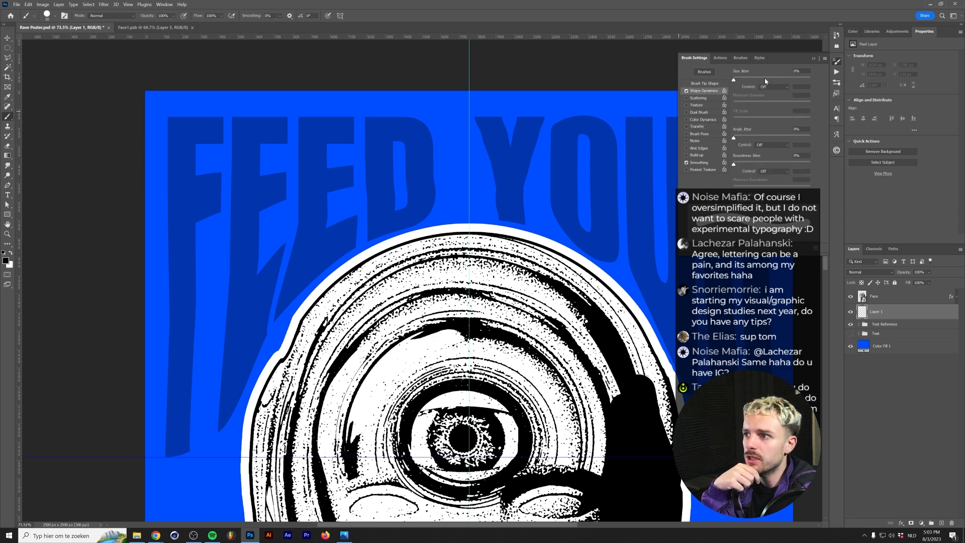
pyautogui.click(773, 86)
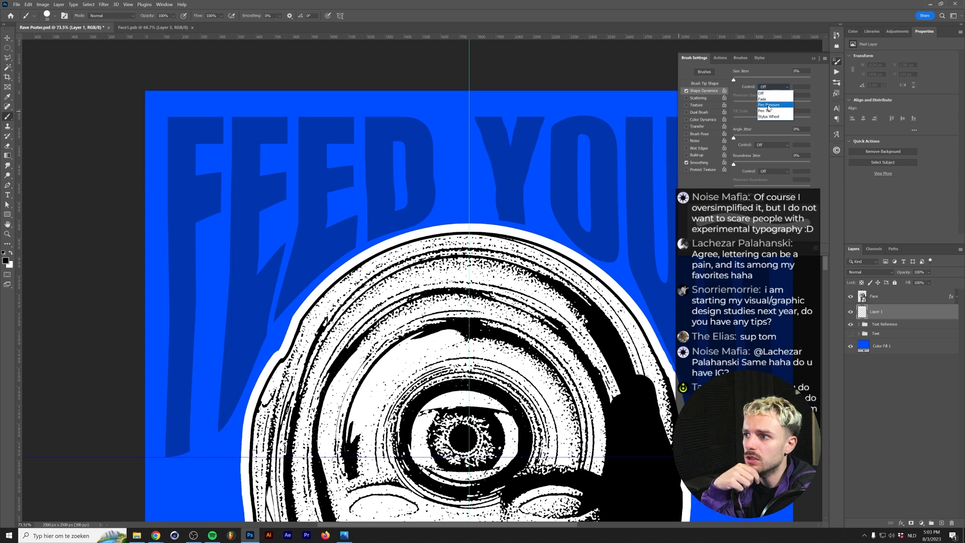
pyautogui.click(768, 105)
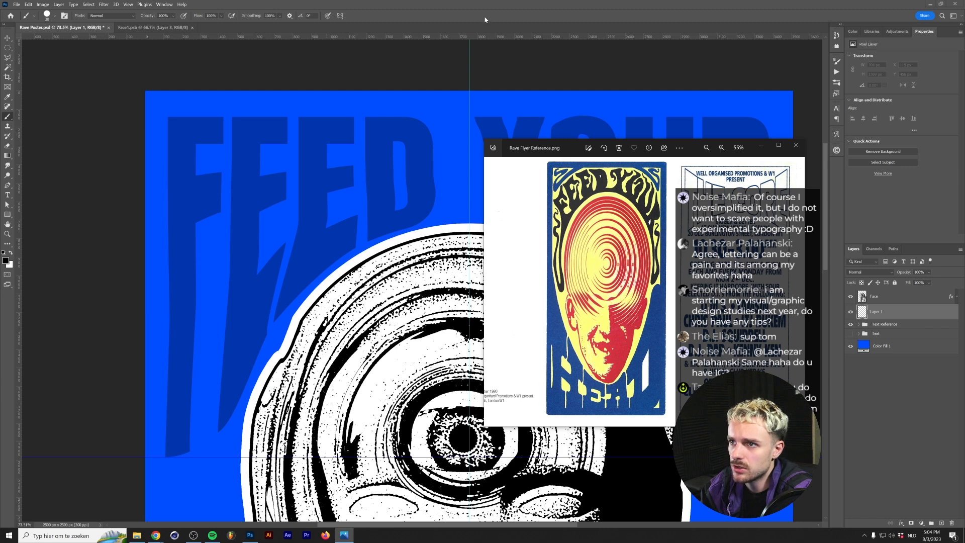
pyautogui.click(795, 147)
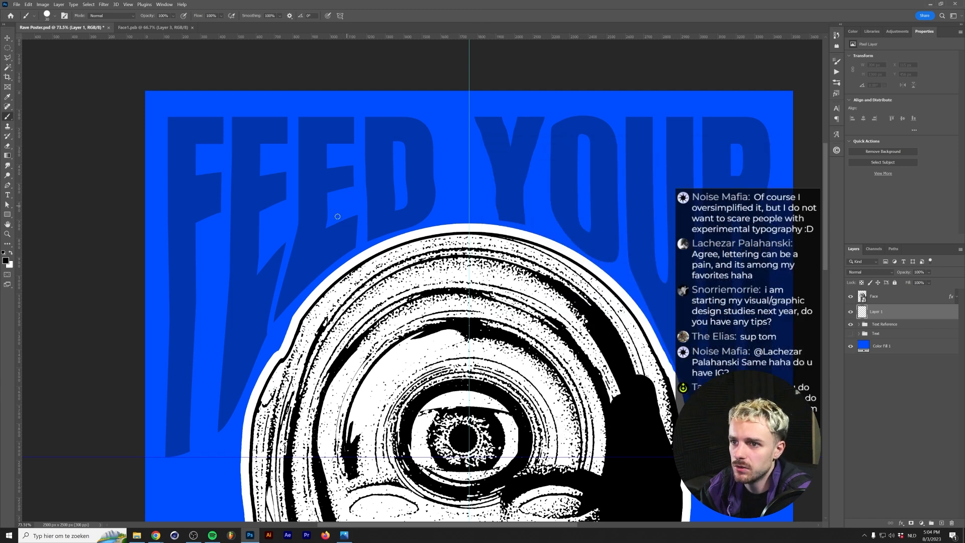
pyautogui.moveTo(193, 380)
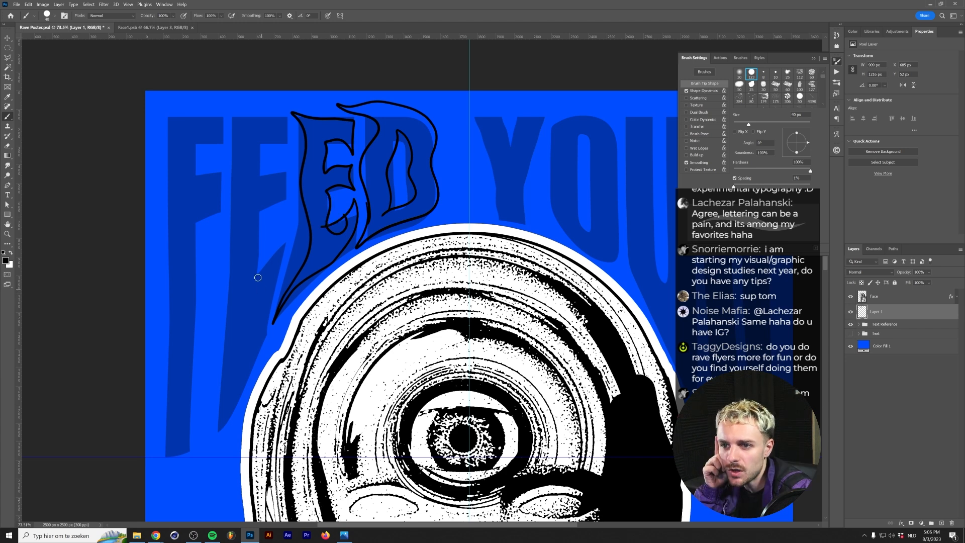
pyautogui.moveTo(259, 235)
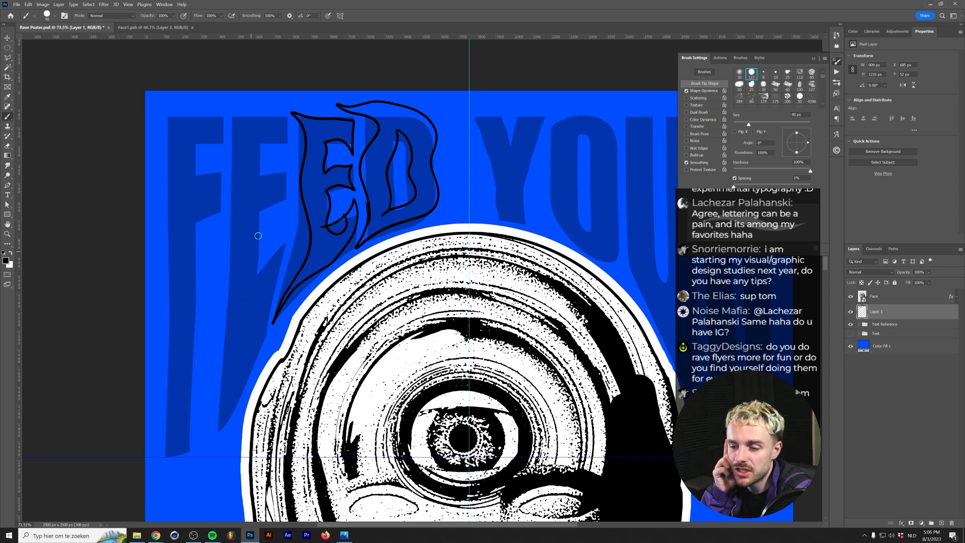
pyautogui.moveTo(304, 217)
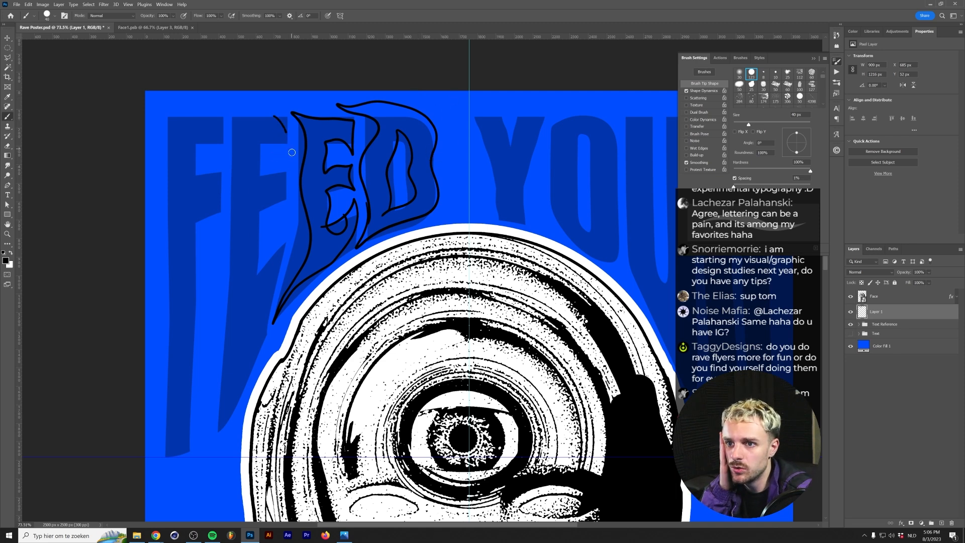
# Brush a flowing black outline stroke for one of the FEED letters over the reference.
pyautogui.moveTo(293, 152); pyautogui.dragTo(283, 216)
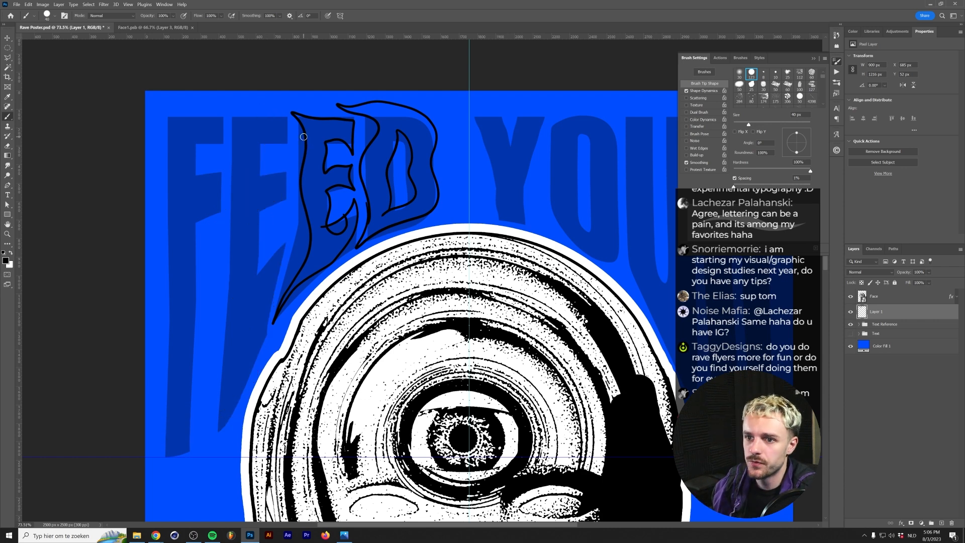
pyautogui.moveTo(283, 232)
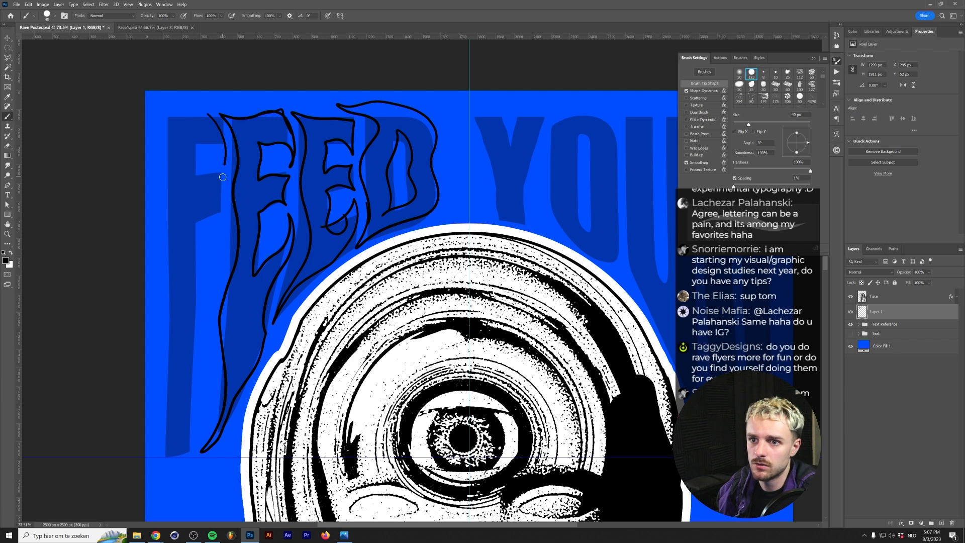
pyautogui.moveTo(190, 141)
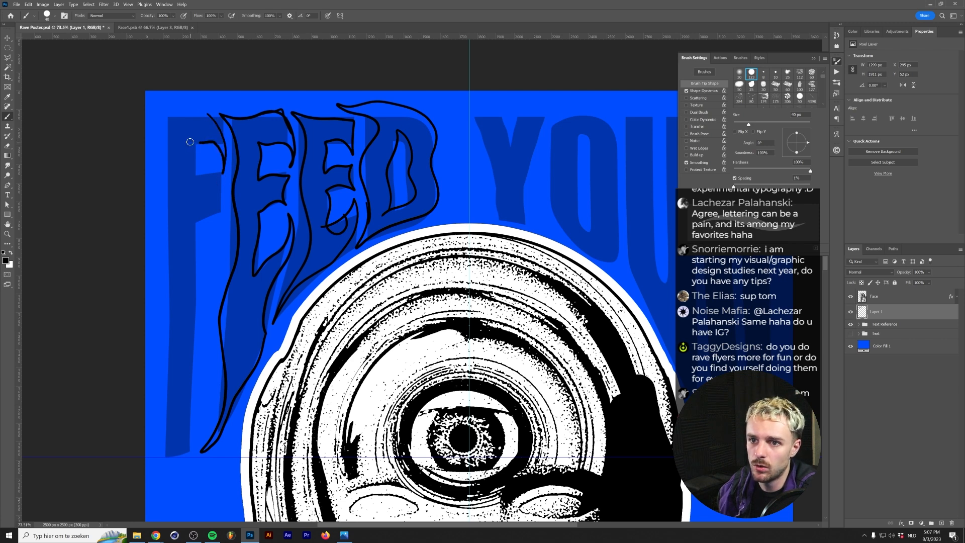
# Hand-draw wavy outlines for the F and remaining FEED YOUR letters over the reference.
pyautogui.moveTo(190, 141); pyautogui.dragTo(196, 215)
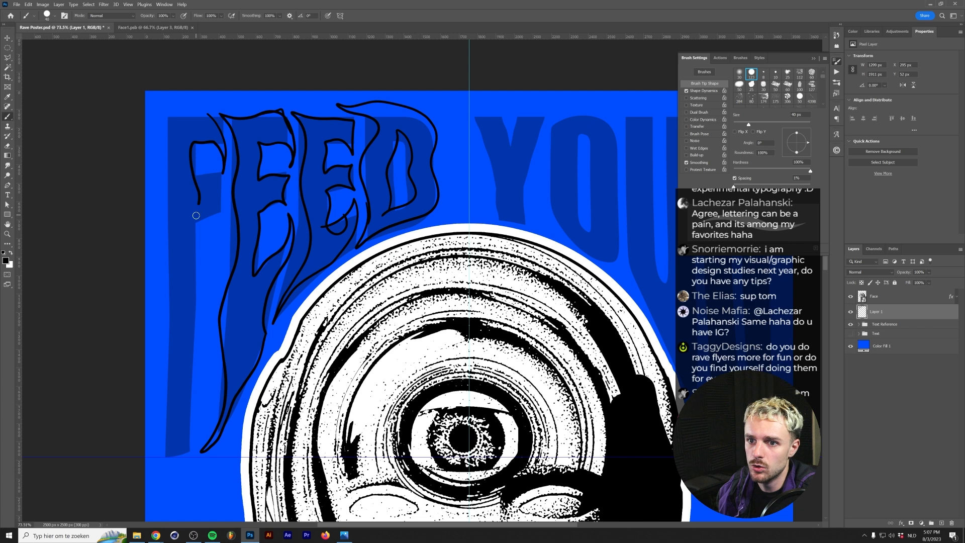
pyautogui.moveTo(230, 191)
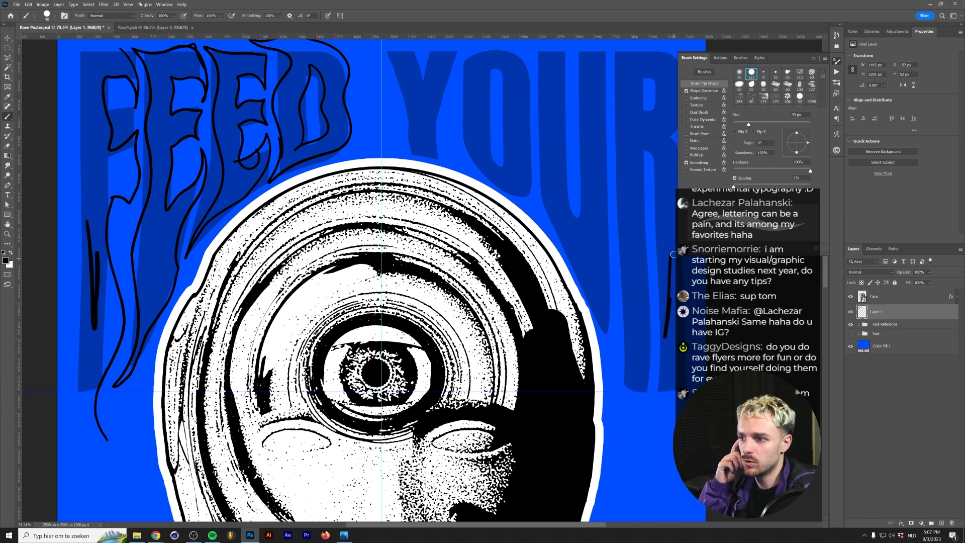
pyautogui.click(327, 15)
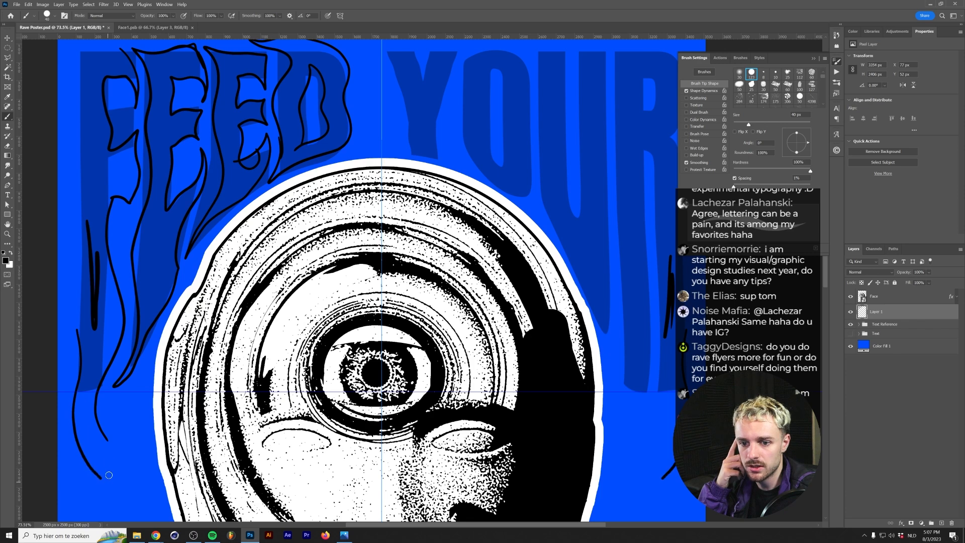
pyautogui.moveTo(149, 112)
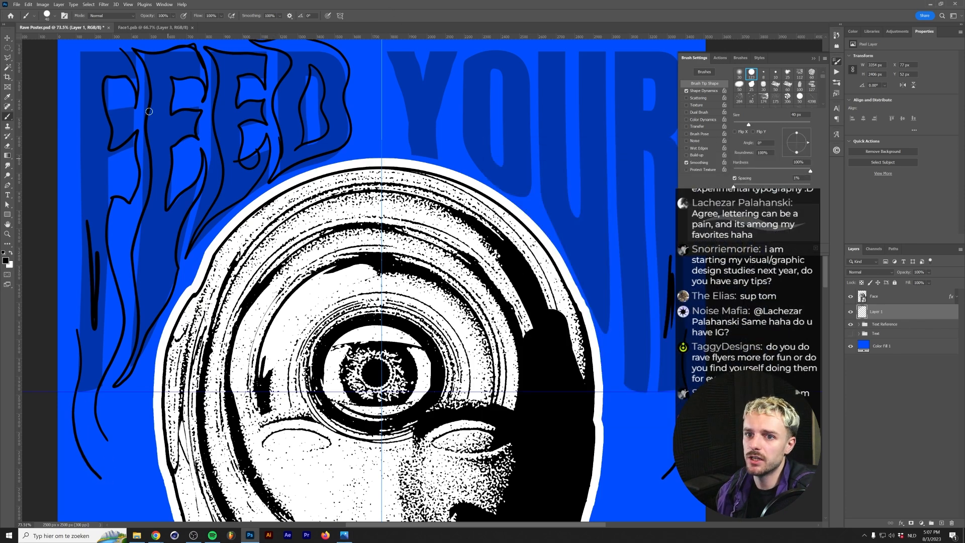
pyautogui.scroll(-3)
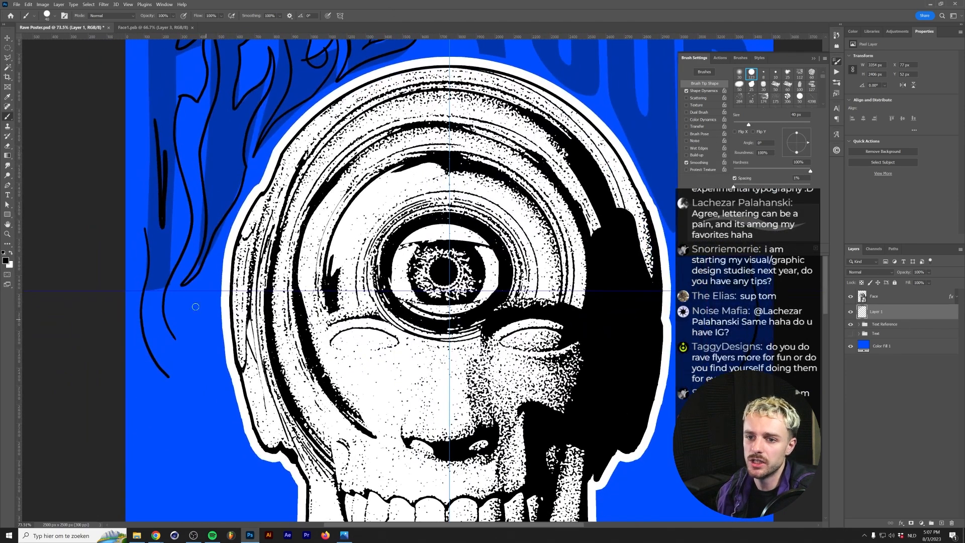
pyautogui.moveTo(150, 250)
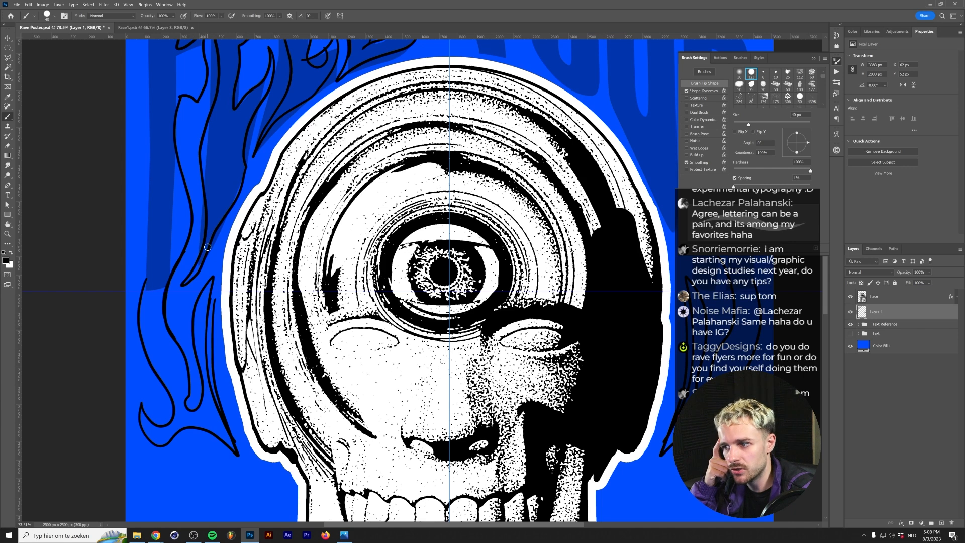
pyautogui.moveTo(197, 319)
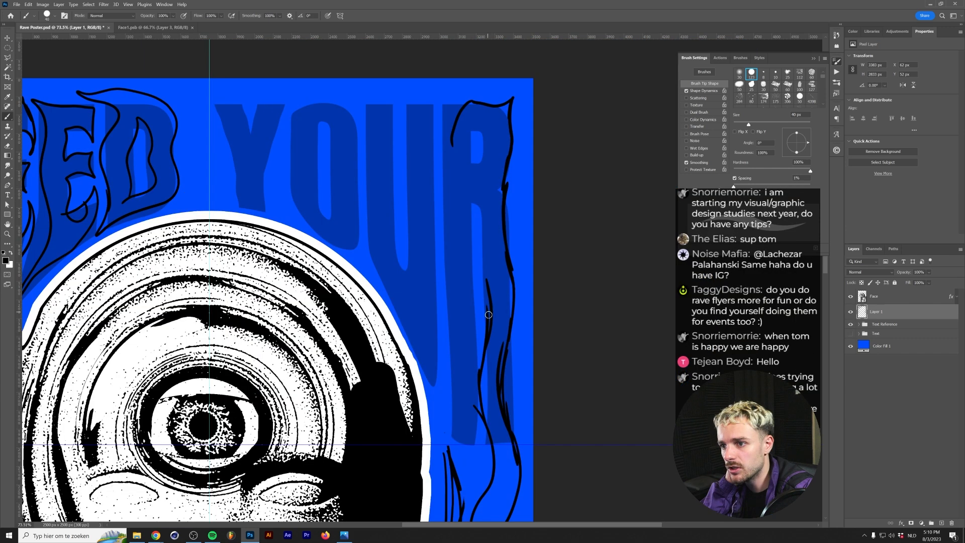
pyautogui.moveTo(476, 203)
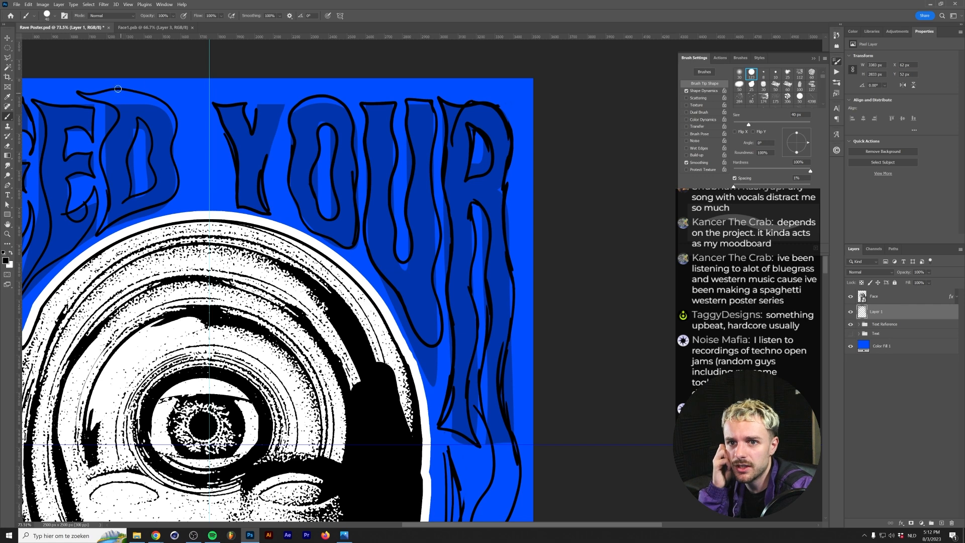
pyautogui.click(339, 15)
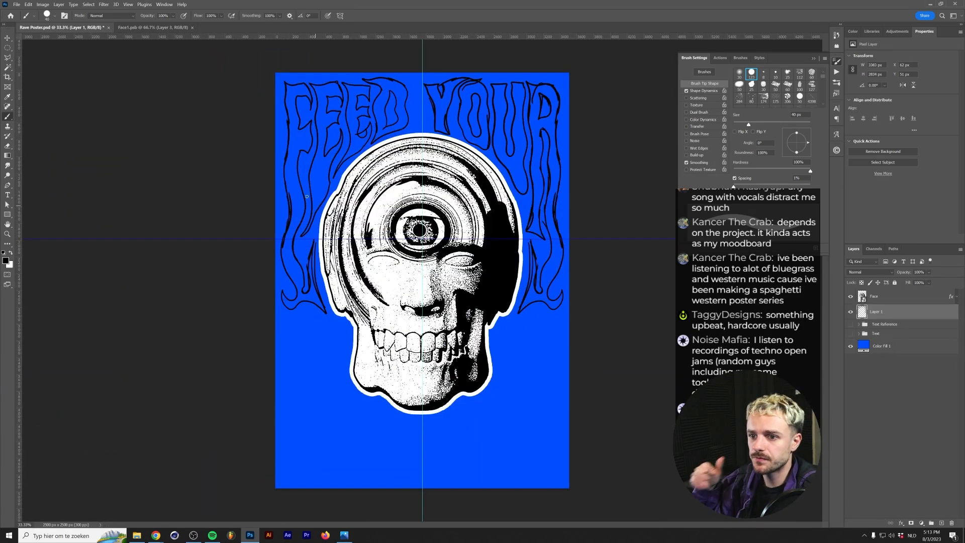
# Fade the outline drawing into a First Sketch guide layer and hide the Text Reference group.
pyautogui.click(851, 295)
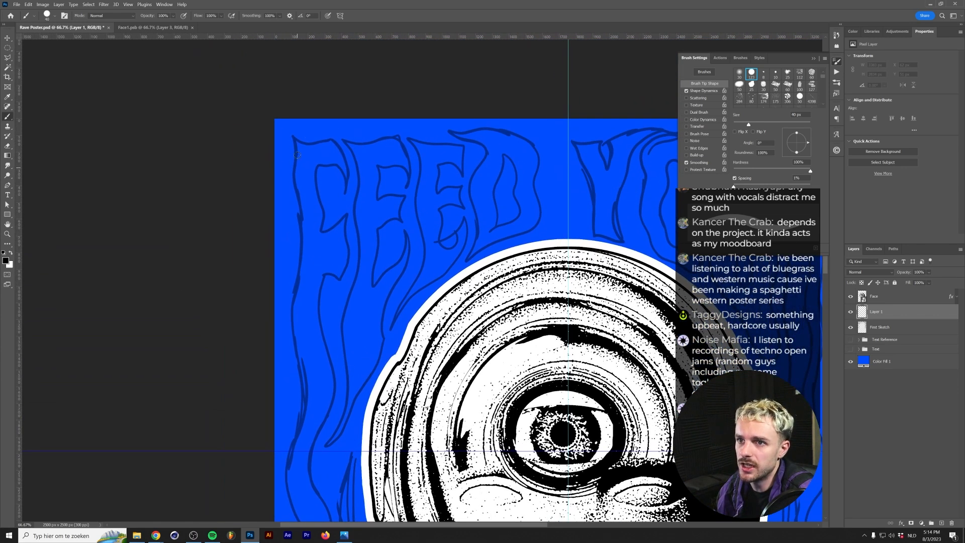
pyautogui.click(813, 58)
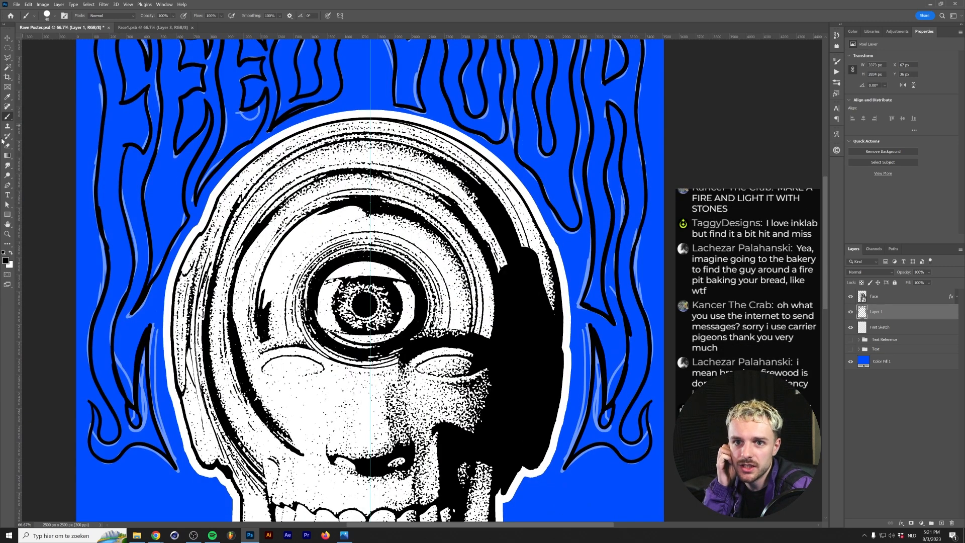
pyautogui.moveTo(8, 157)
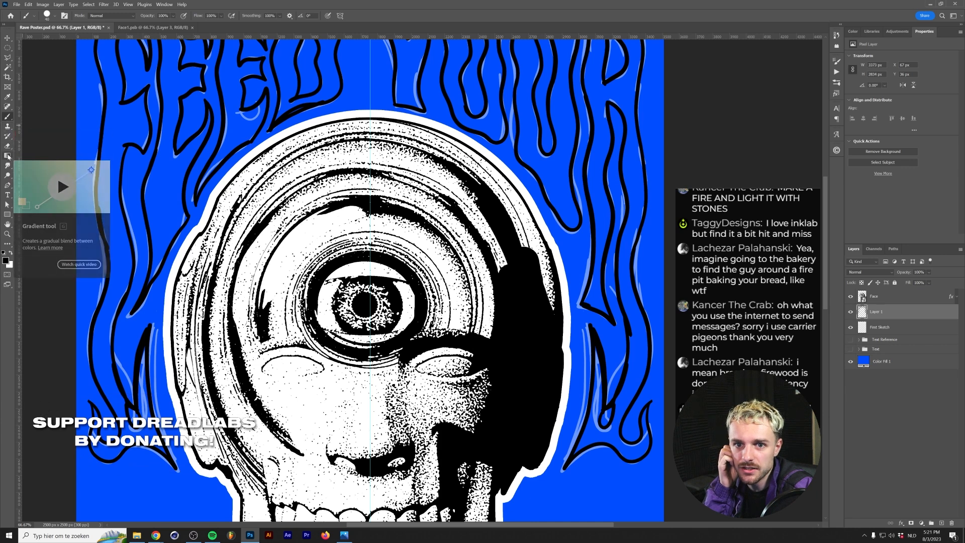
# Switch from the Gradient group to the Paint Bucket tool for filling the letters black.
pyautogui.click(8, 158)
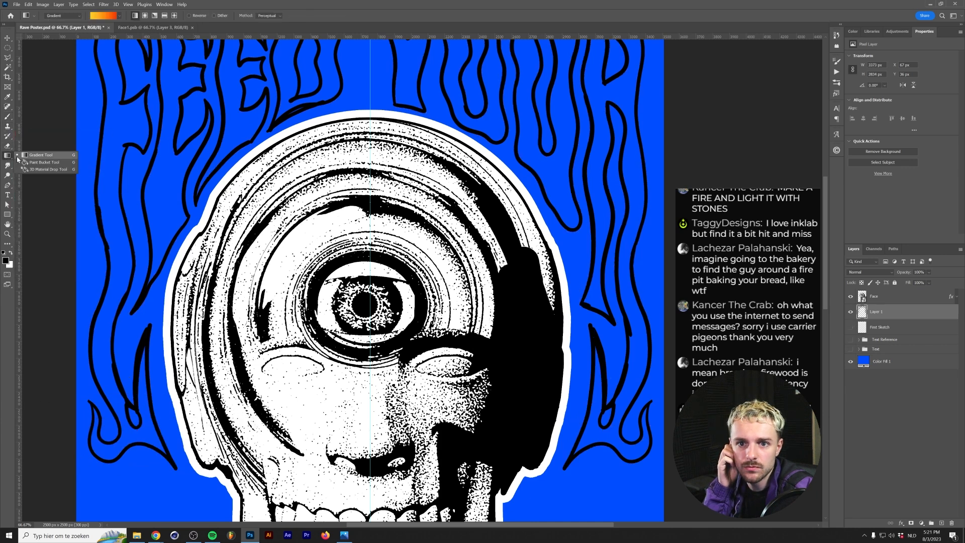
pyautogui.click(29, 162)
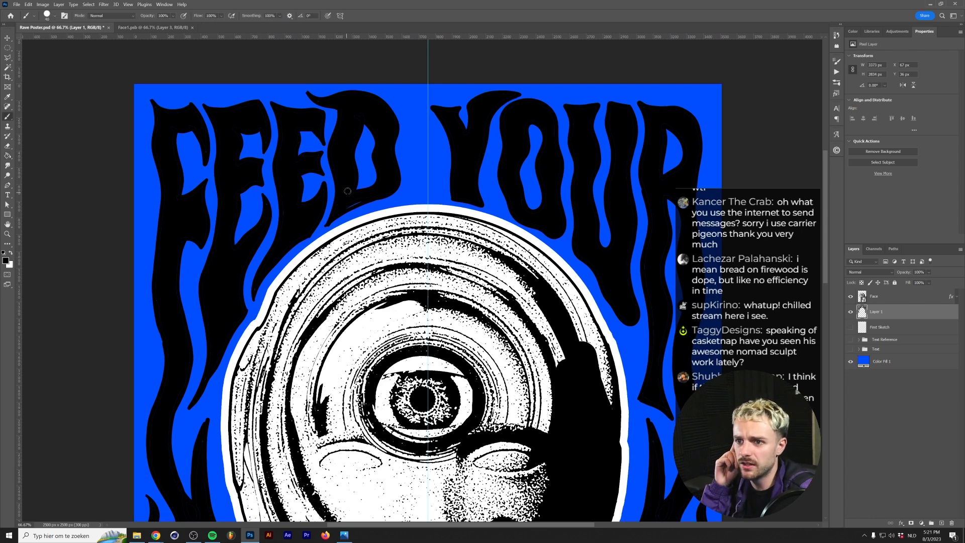
pyautogui.moveTo(374, 185)
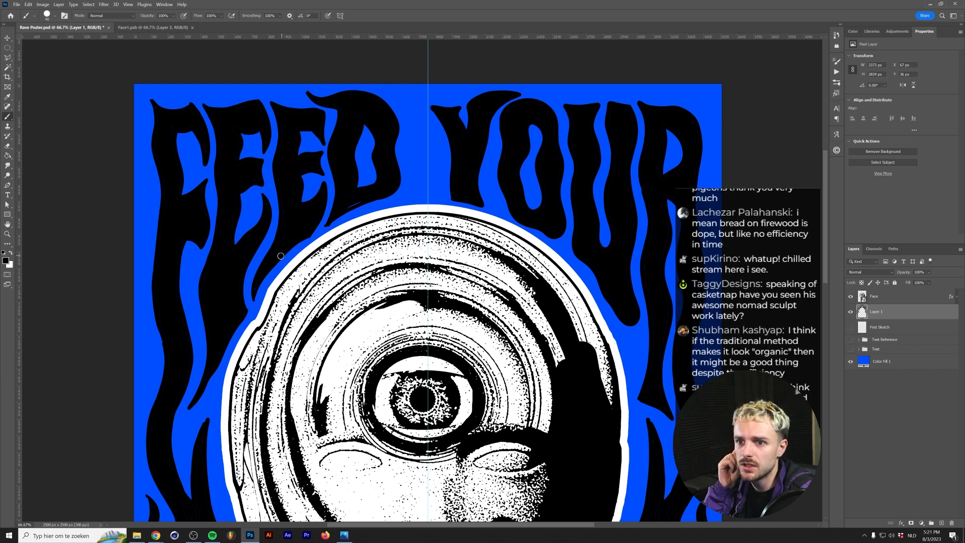
pyautogui.moveTo(286, 250)
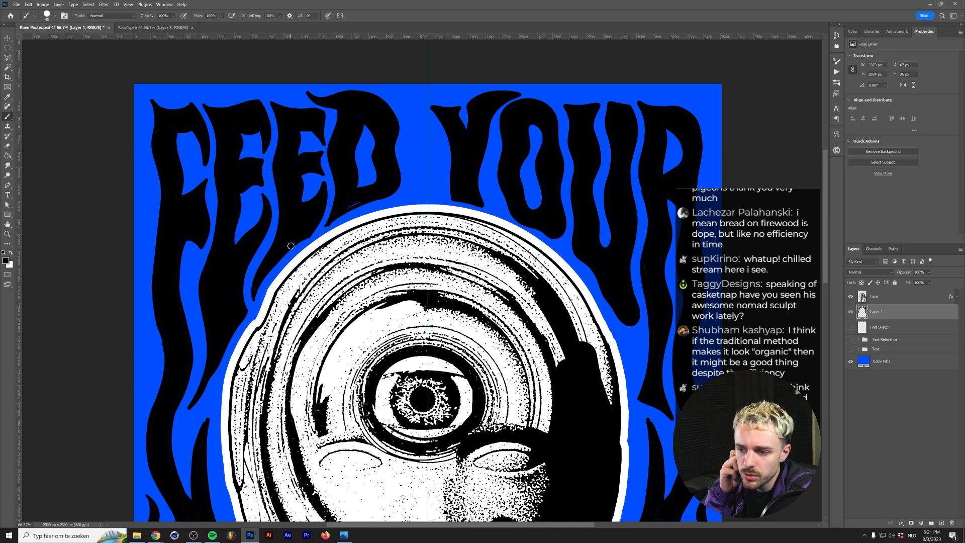
pyautogui.moveTo(341, 207)
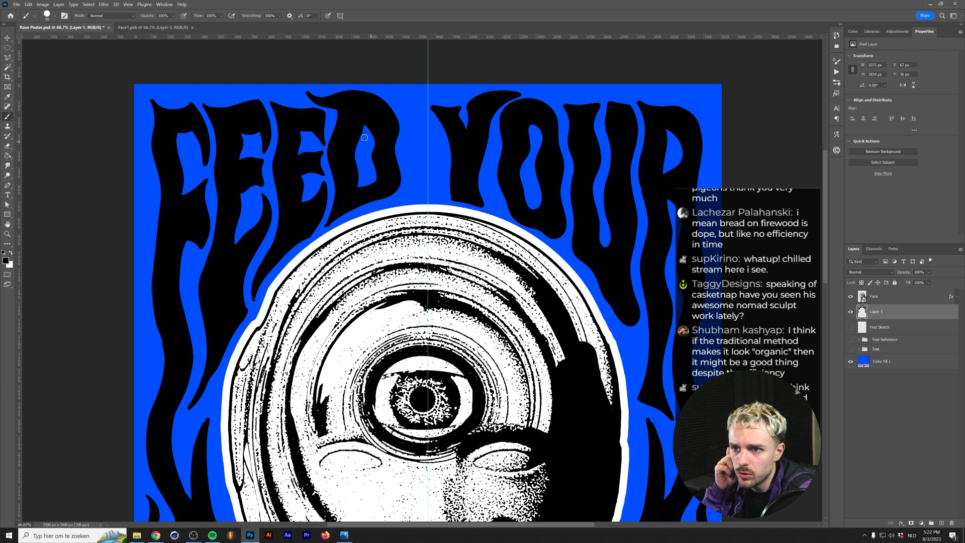
pyautogui.moveTo(157, 105)
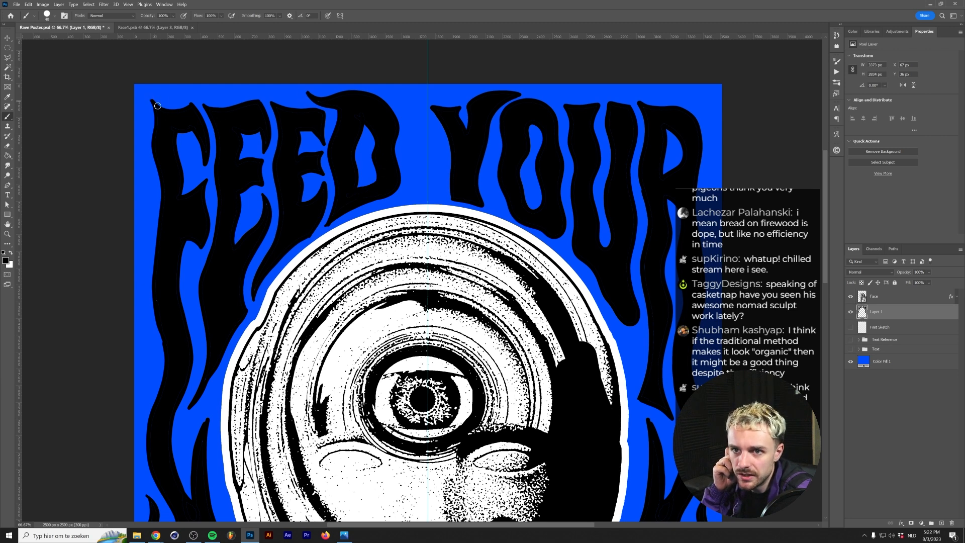
pyautogui.moveTo(213, 150)
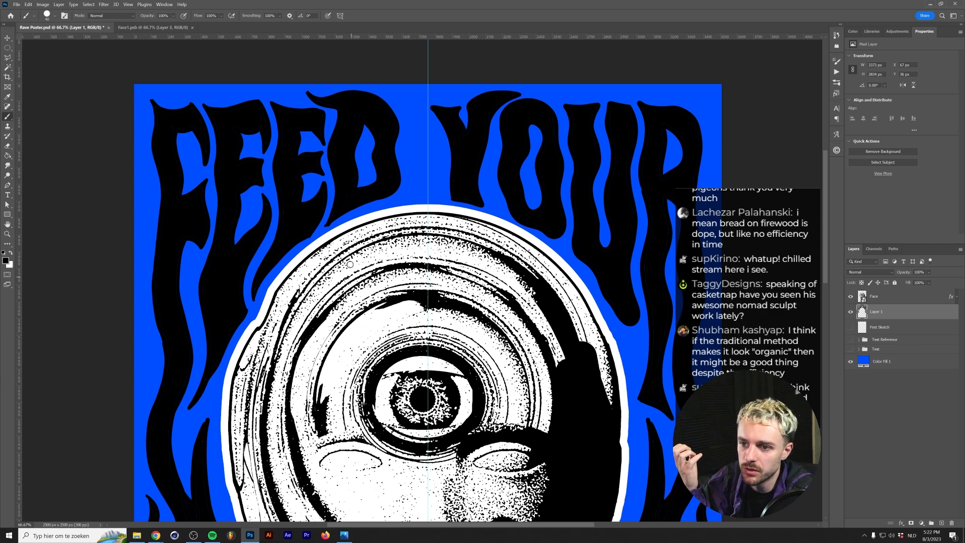
pyautogui.moveTo(481, 194)
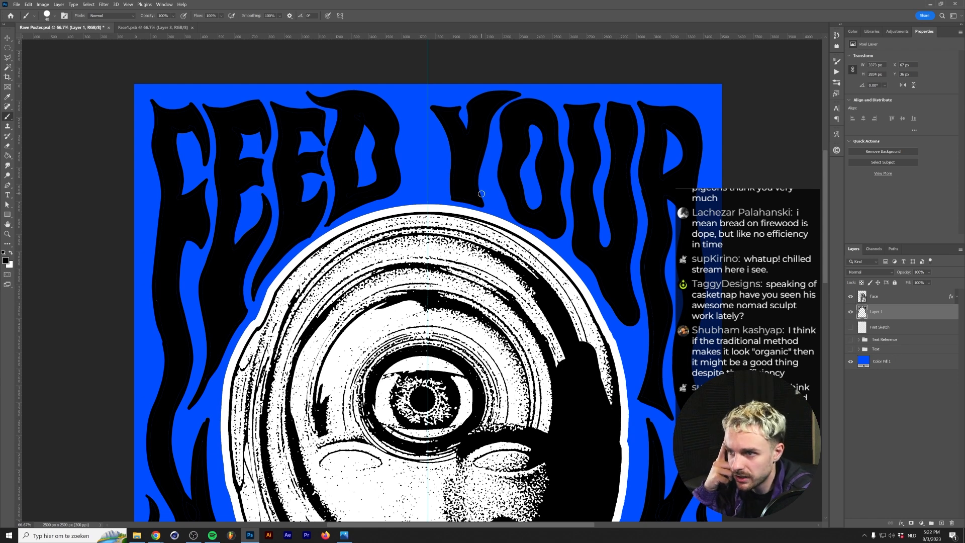
pyautogui.moveTo(652, 439)
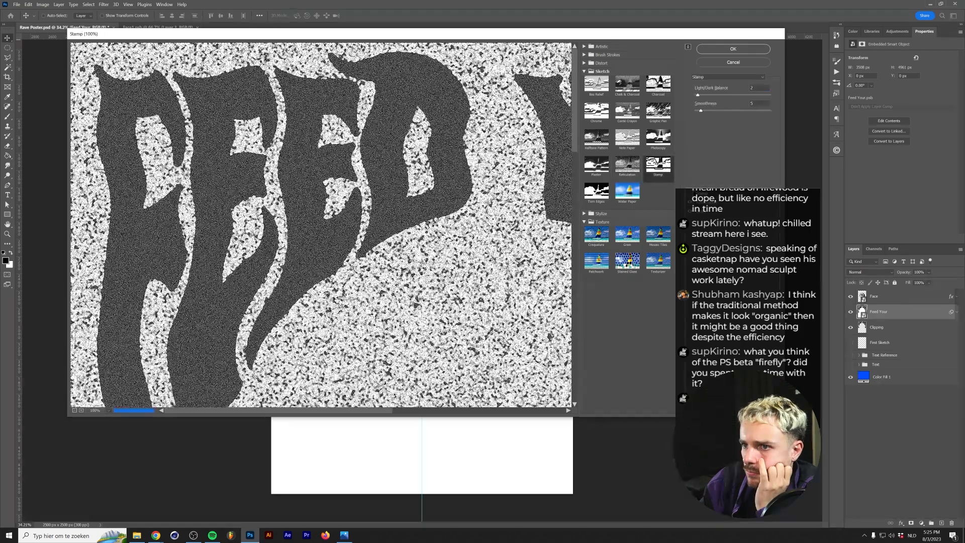
# Adjust the Stamp filter's Light/Dark Balance for the lettering and skull texture.
pyautogui.click(733, 48)
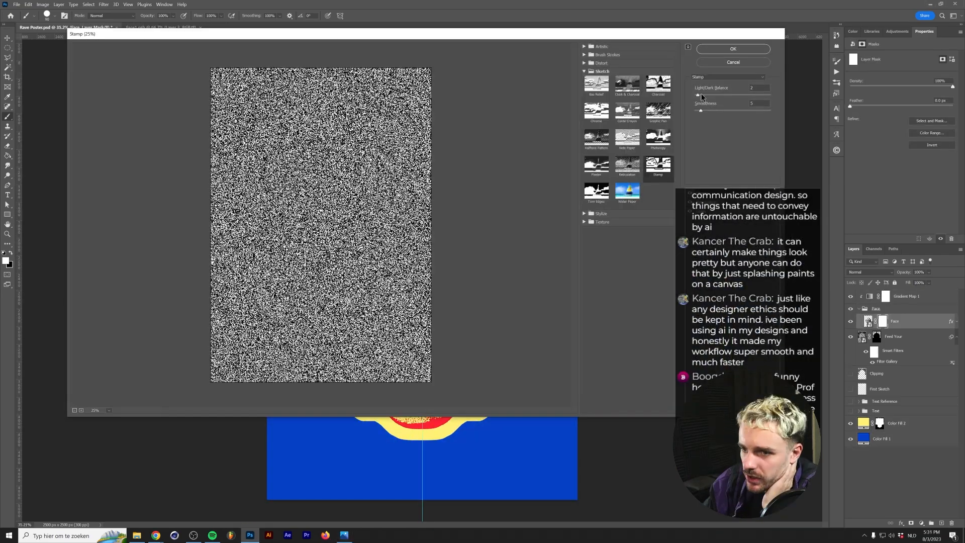
pyautogui.click(731, 48)
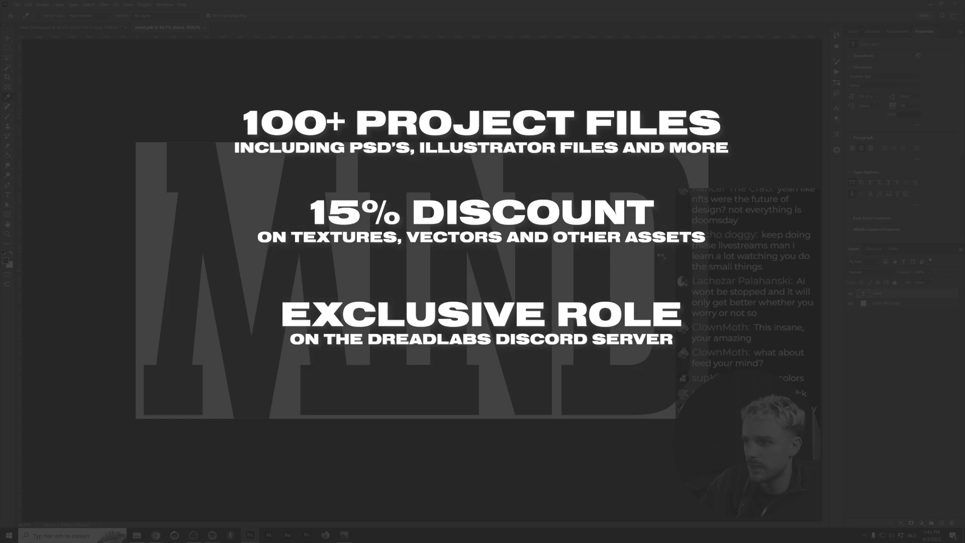
# View the completed Design group with MIND lettering, brains and gradient-mapped skull.
pyautogui.click(88, 4)
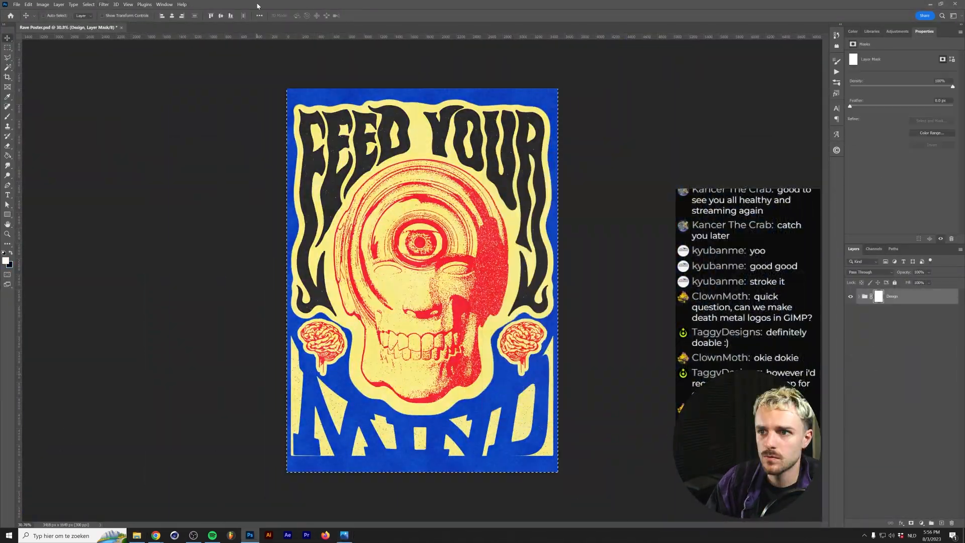
# Add a white background border layer and close the reference flyer viewer.
pyautogui.click(127, 4)
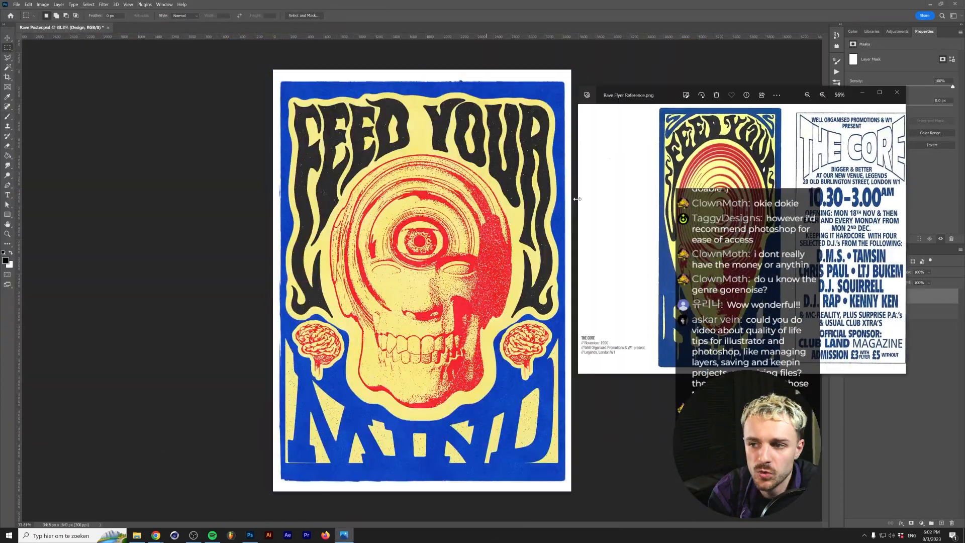
pyautogui.click(895, 95)
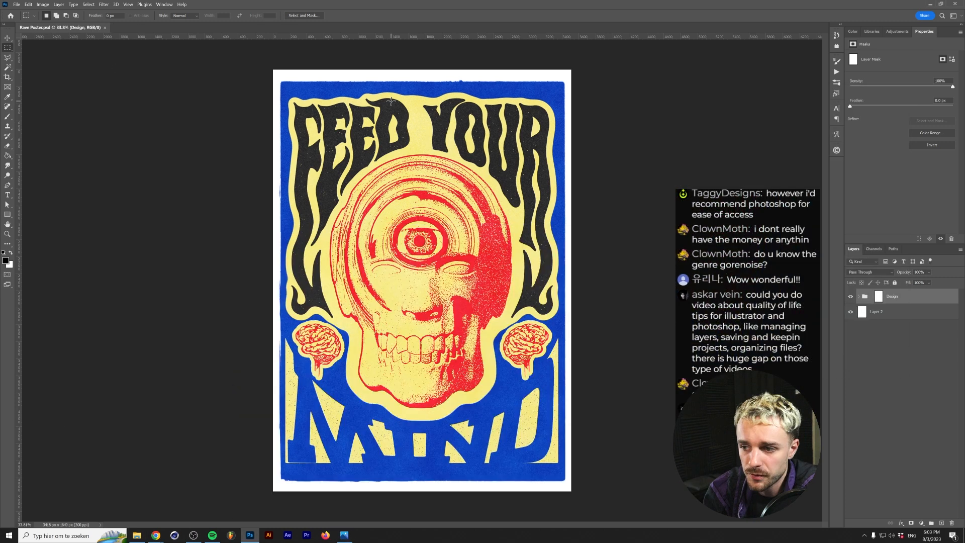